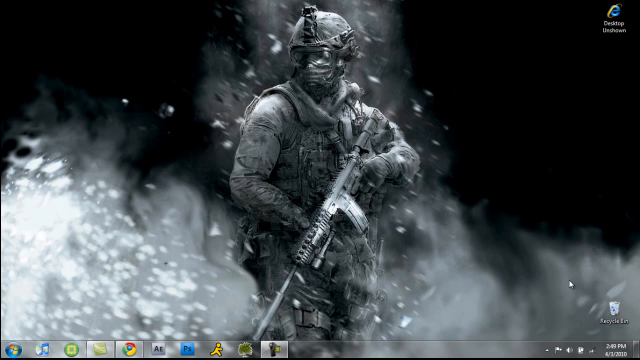
mouse_move(580, 62)
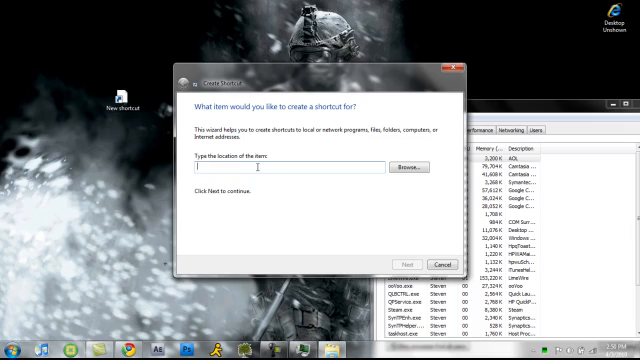
Step: Enter 'taskmgr' as the shortcut's item location and continue to the next wizard step
type("task")
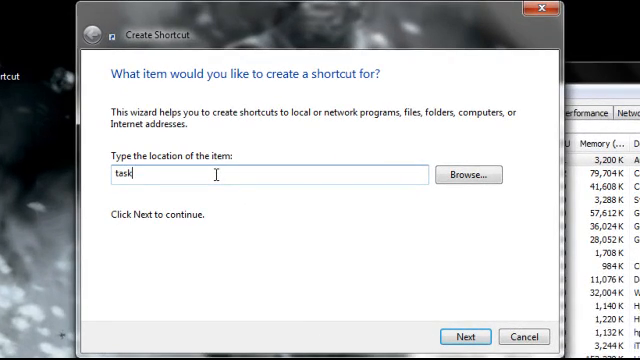
type("mgr")
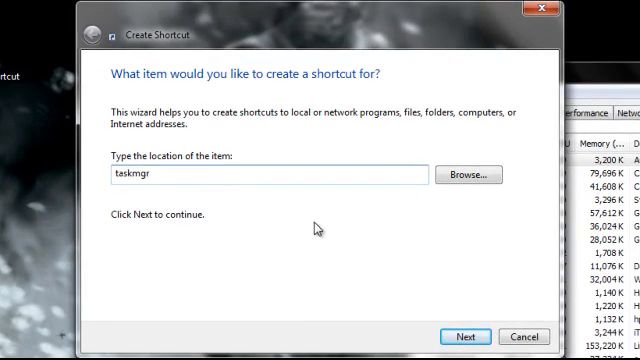
mouse_move(534, 10)
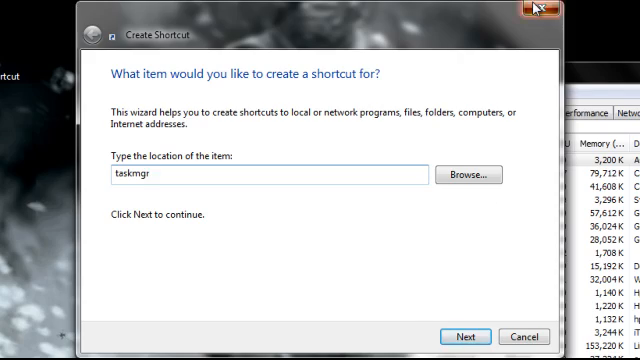
left_click(546, 12)
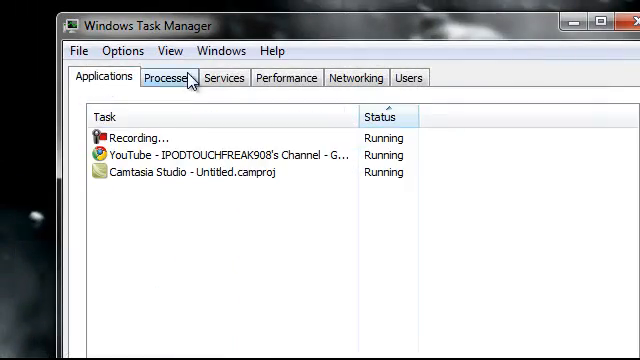
Step: Show the Processes list with each process's user name, CPU and memory use
left_click(168, 76)
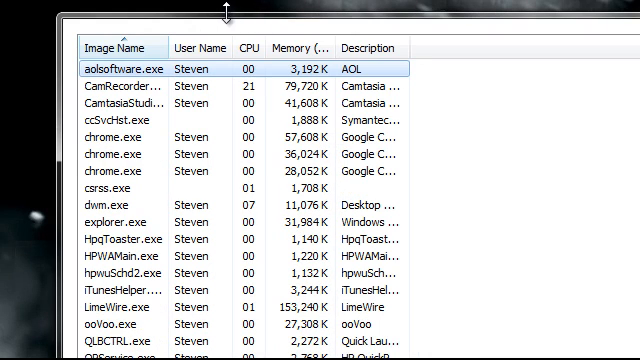
mouse_move(196, 30)
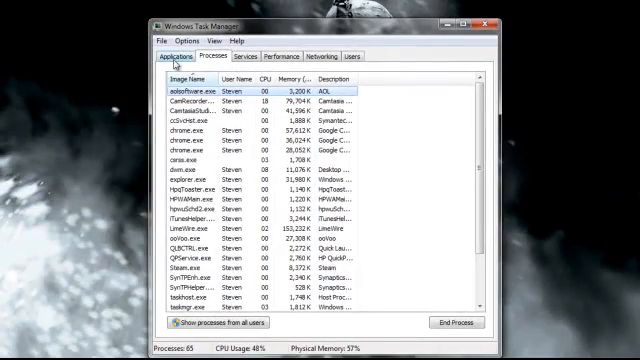
left_click(260, 56)
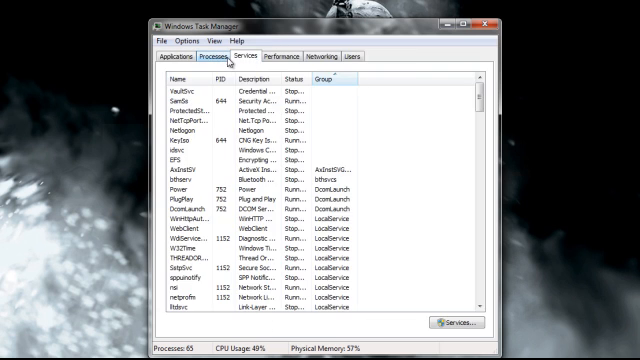
left_click(290, 56)
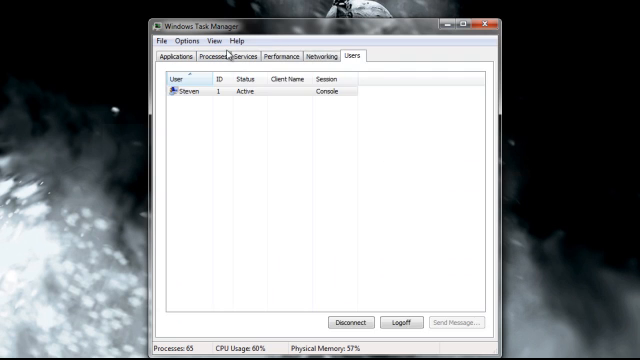
left_click(188, 58)
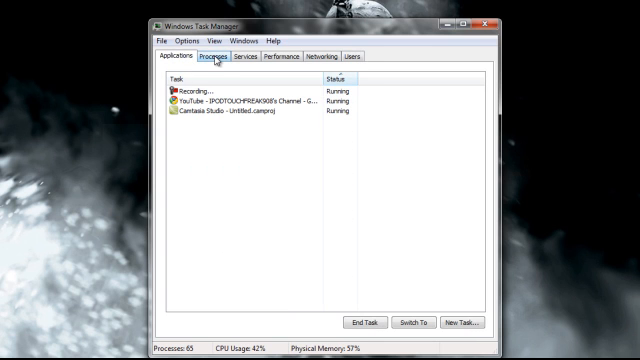
left_click(208, 56)
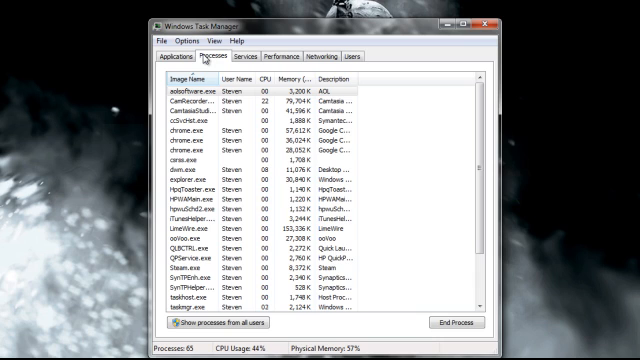